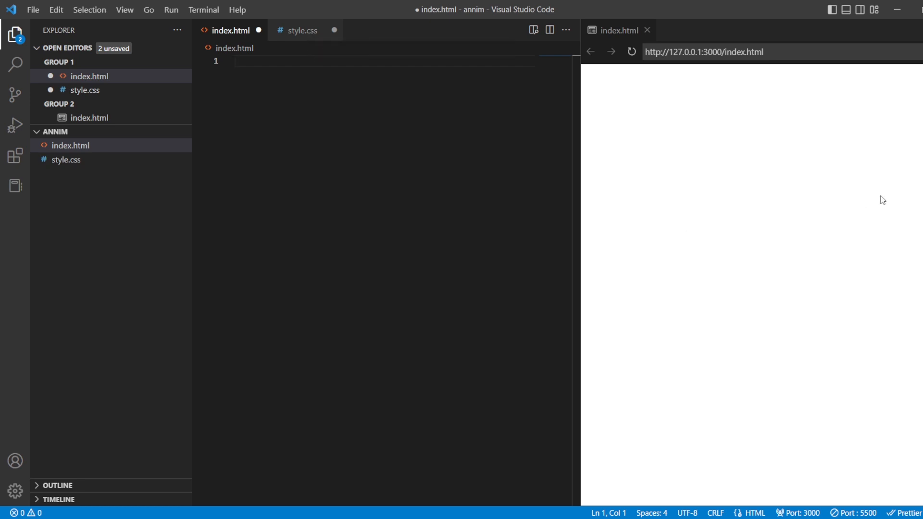
pyautogui.moveTo(761, 211)
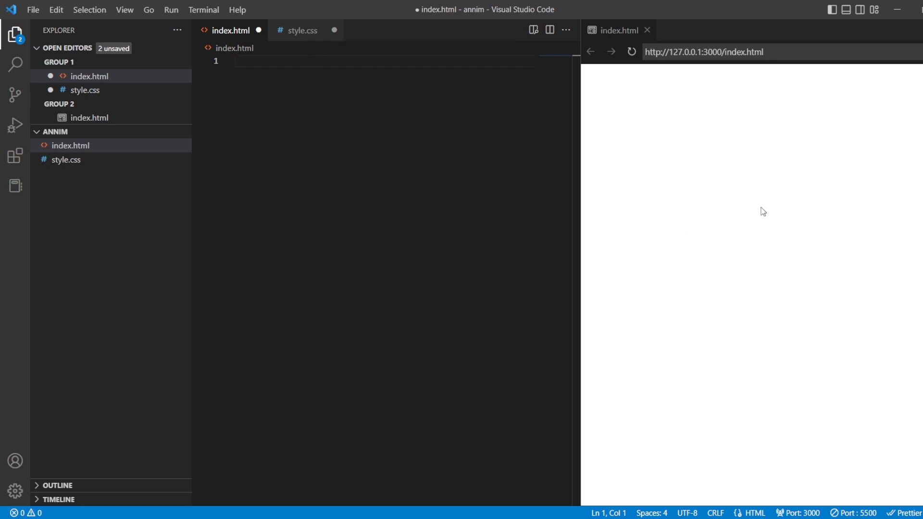
# Expand the HTML5 boilerplate in index.html and add a stylesheet link to style.css in the head.
pyautogui.write('htm')
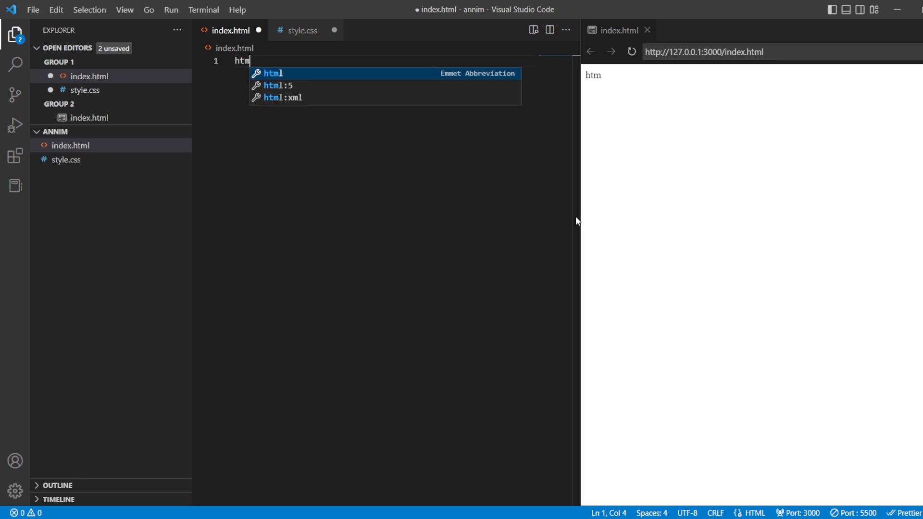
pyautogui.press('Tab')
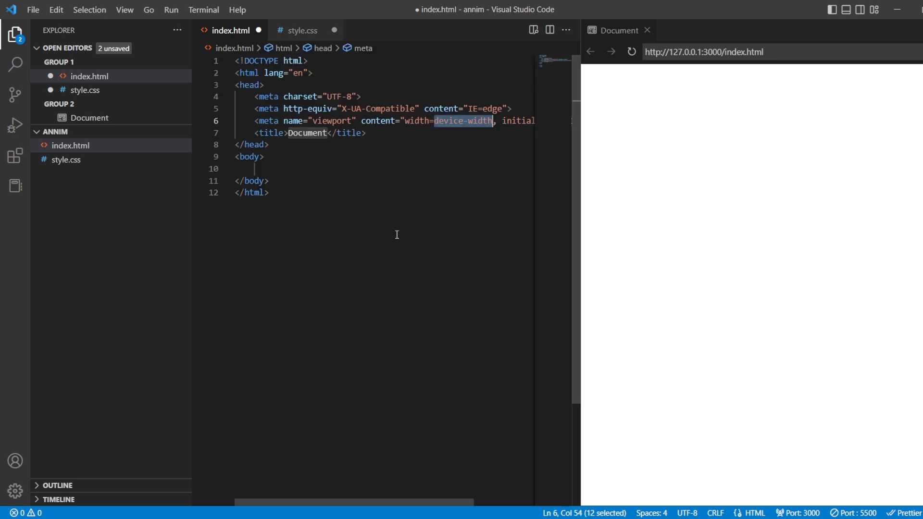
pyautogui.press('Enter')
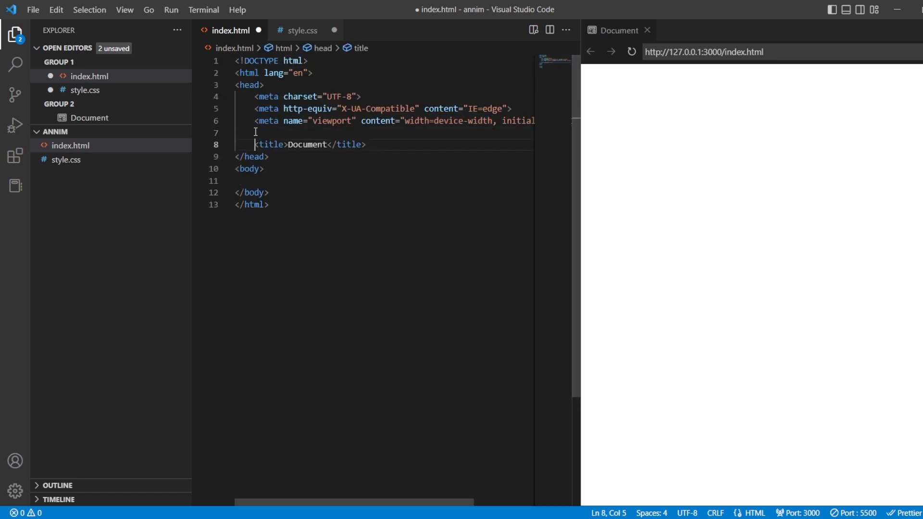
pyautogui.write('lin')
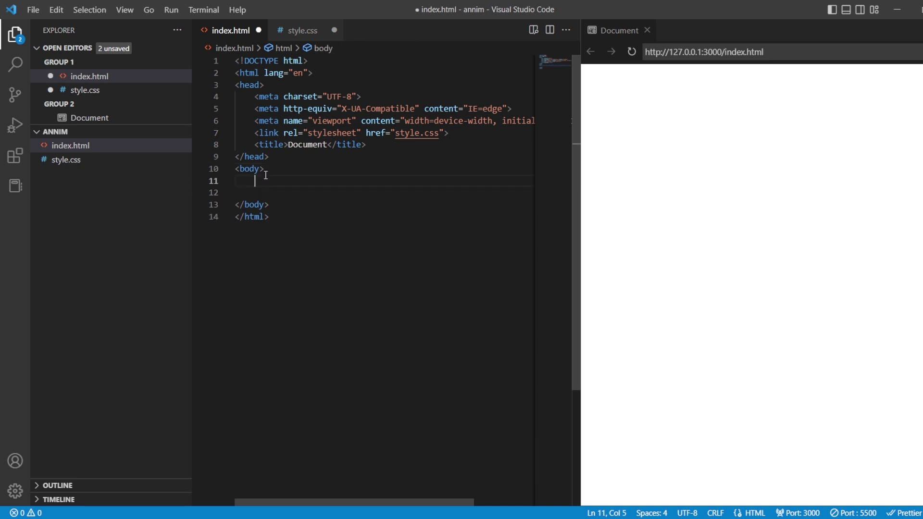
# Add a <section class="play"> in the body and begin a <video> element inside it.
pyautogui.write('<sec')
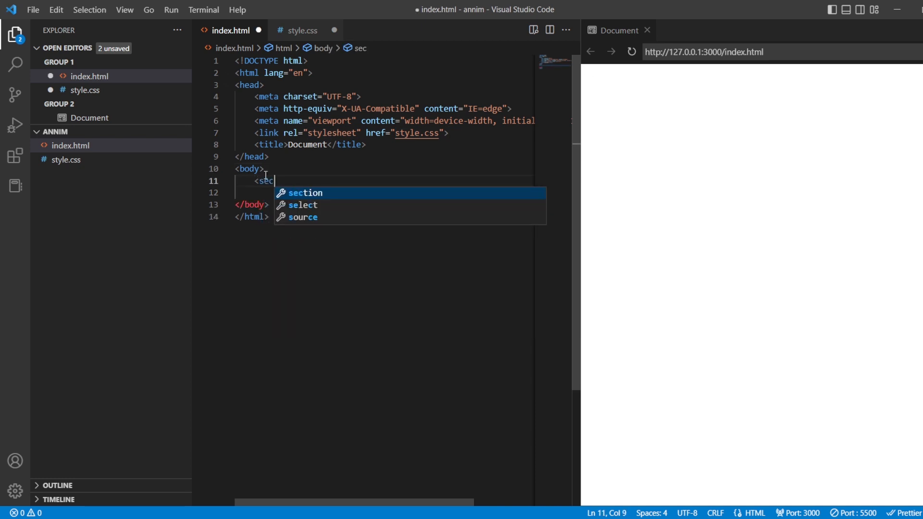
pyautogui.write('tion class="')
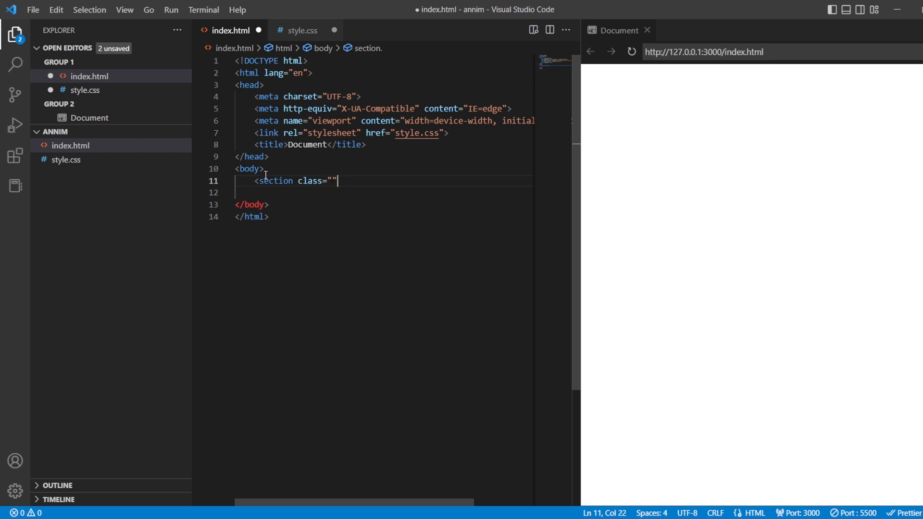
pyautogui.write('play')
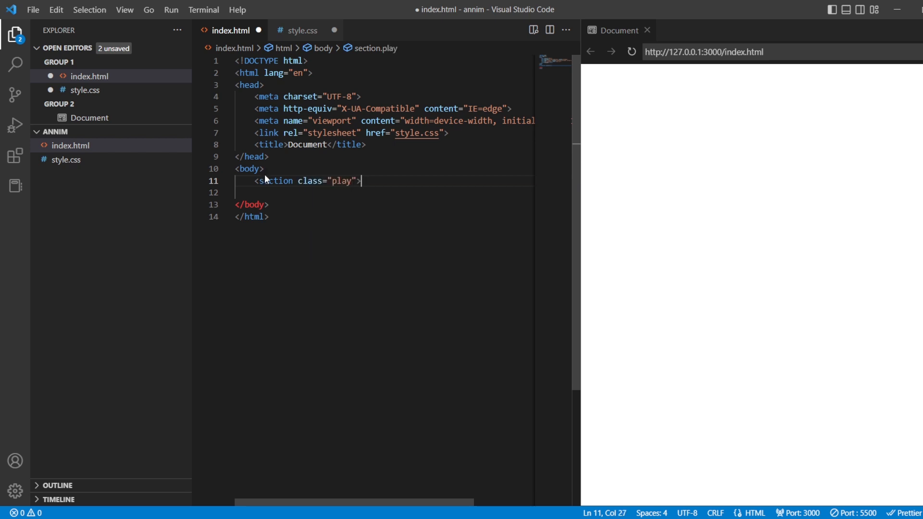
pyautogui.write('<')
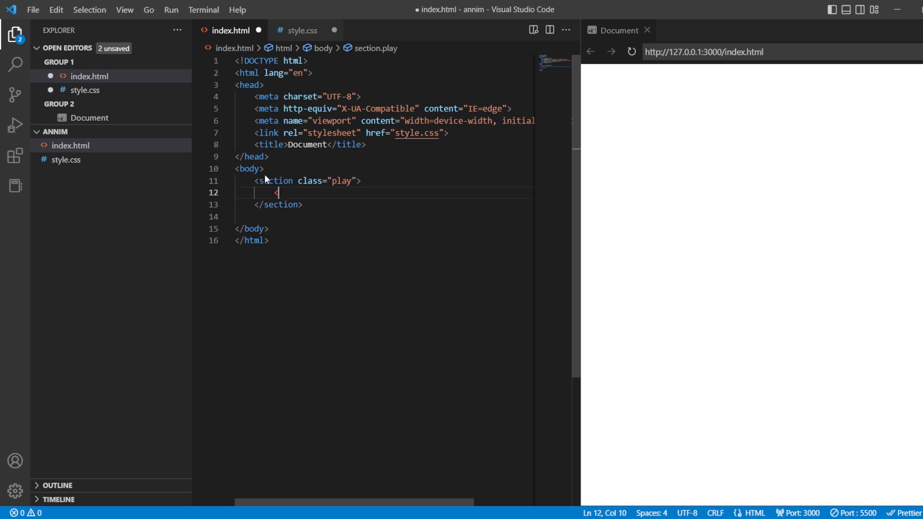
pyautogui.write('<video')
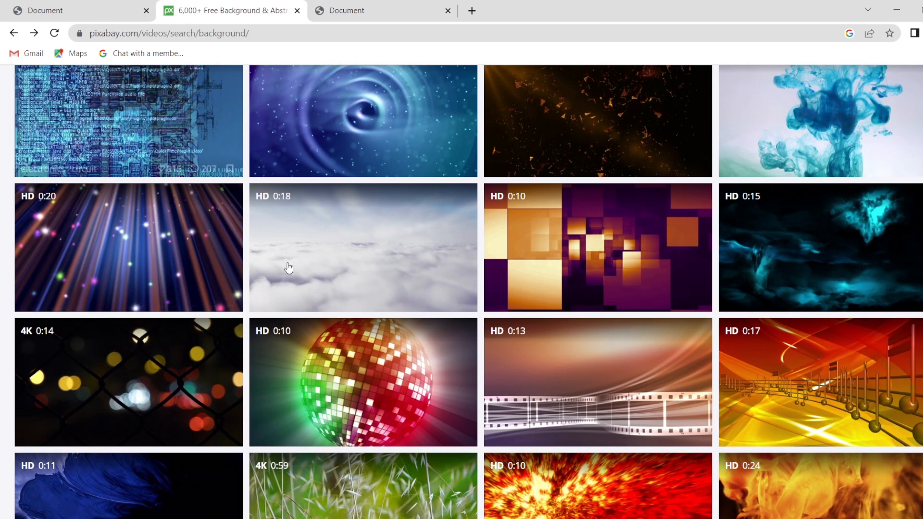
# Close the extra Document tab, preview the squares abstract background clip, and go back to the results.
pyautogui.click(448, 11)
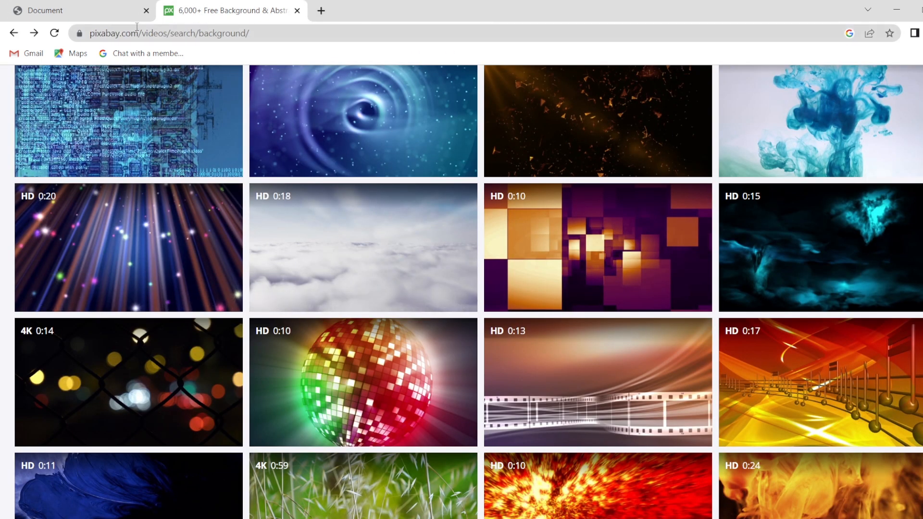
pyautogui.moveTo(604, 250)
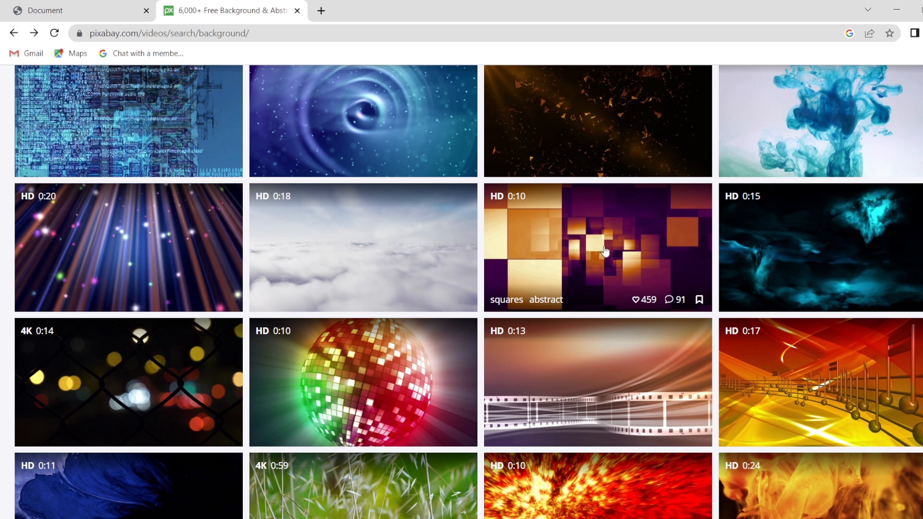
pyautogui.moveTo(603, 251)
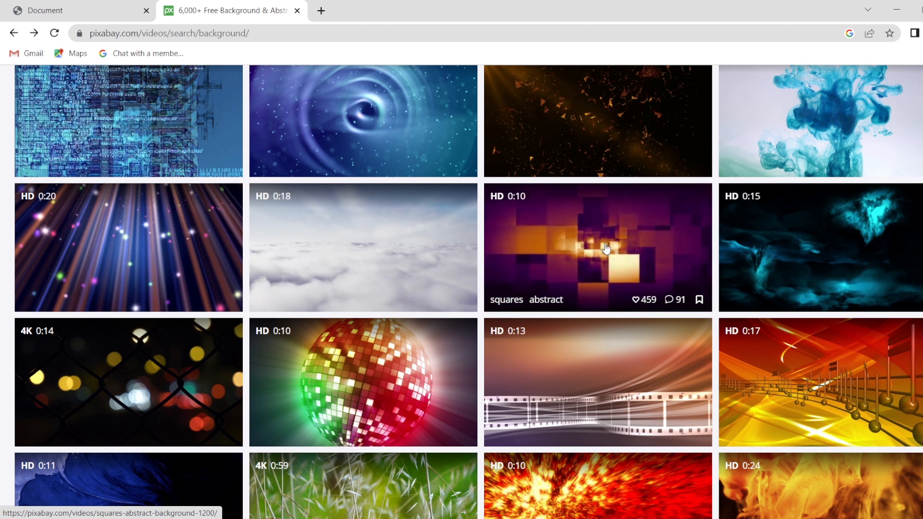
pyautogui.click(604, 248)
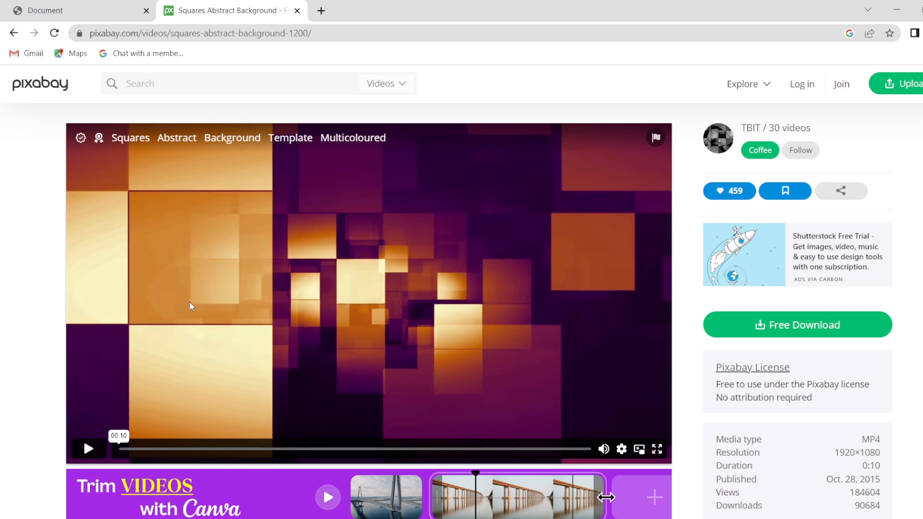
pyautogui.moveTo(195, 305)
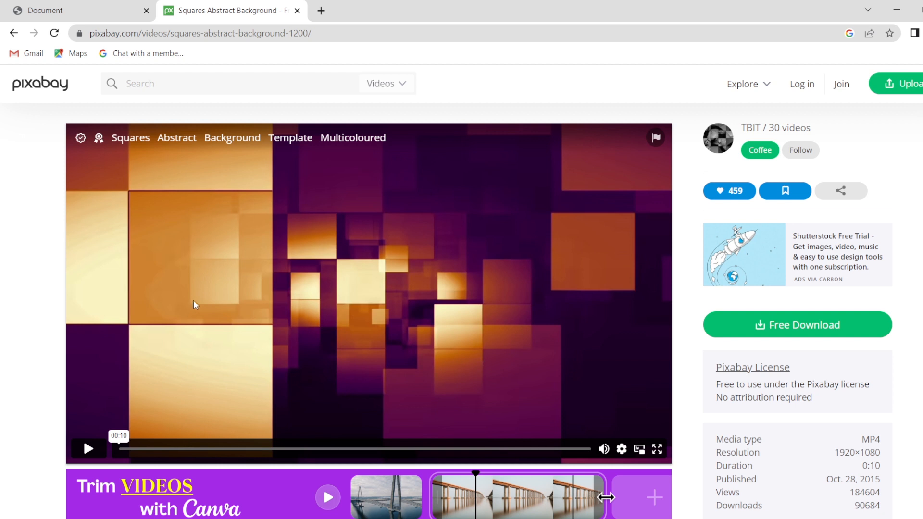
pyautogui.click(88, 448)
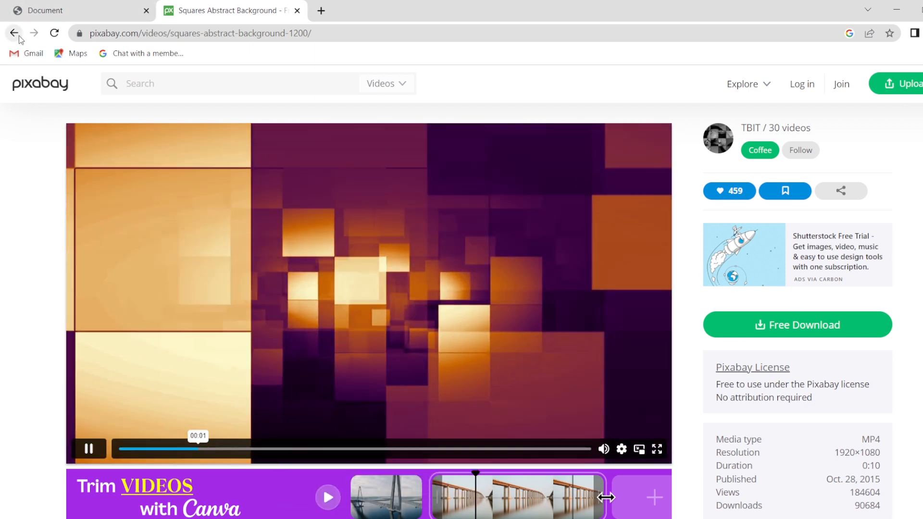
pyautogui.click(14, 32)
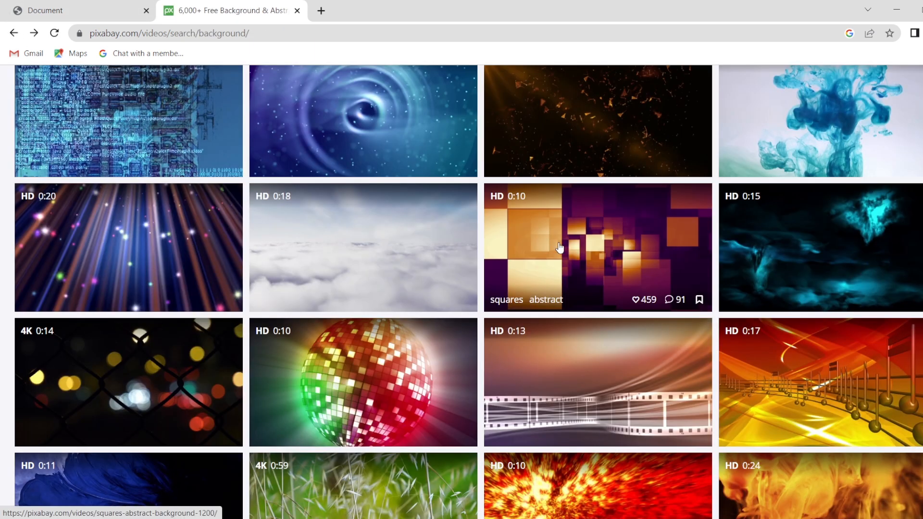
# Copy the squares abstract clip's video address from its thumbnail's context menu.
pyautogui.rightClick(559, 248)
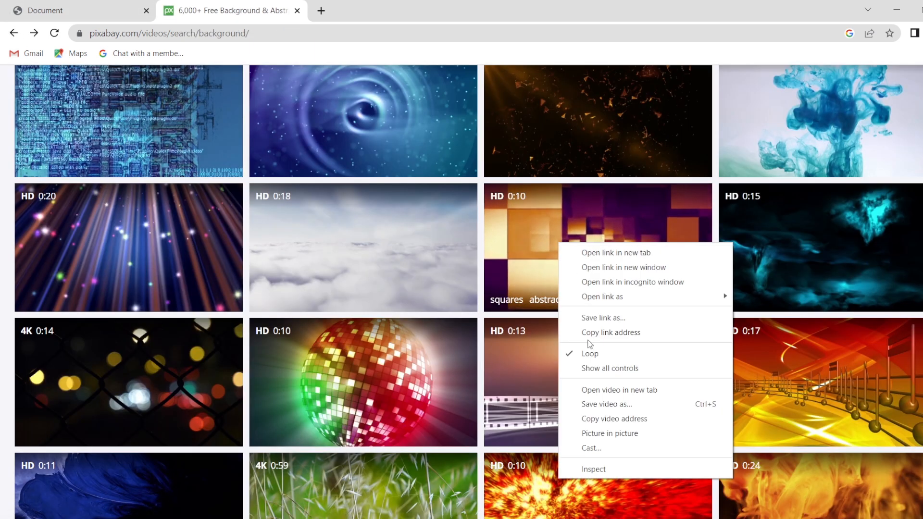
pyautogui.moveTo(627, 424)
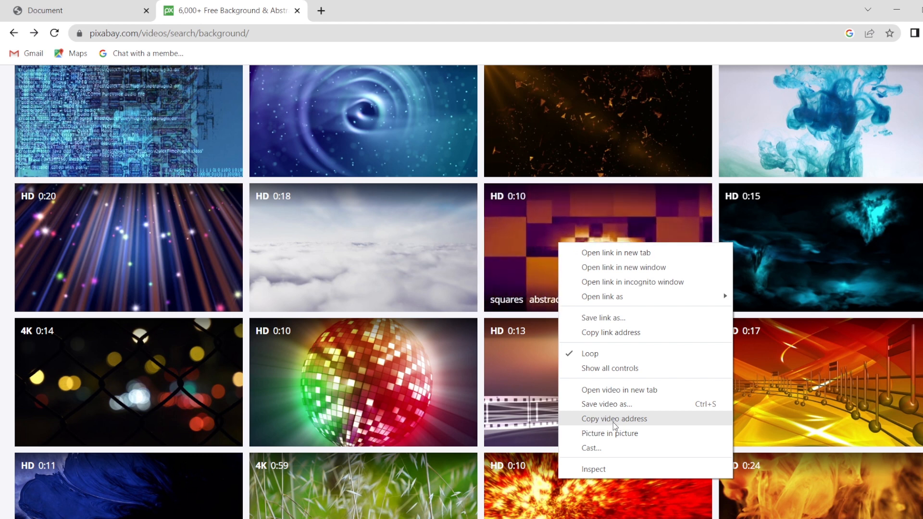
pyautogui.click(614, 419)
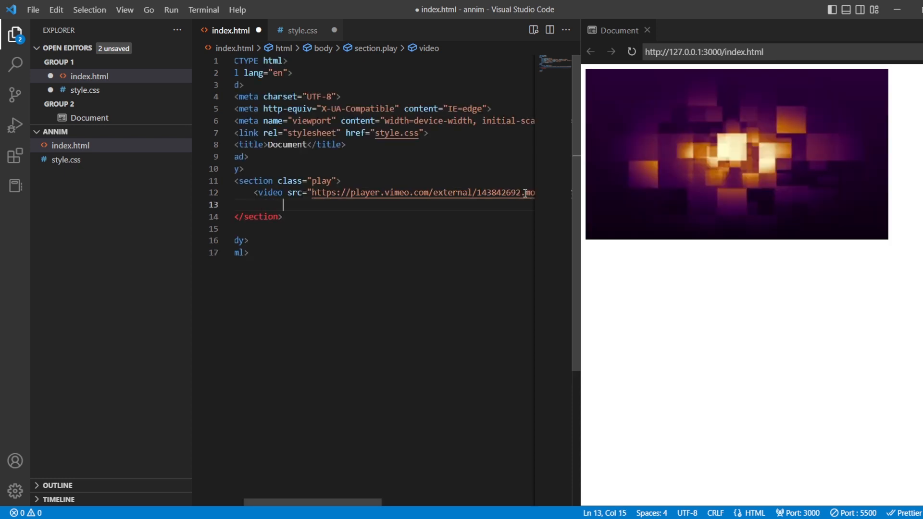
# Give the video autoplay, loop and muted attributes and close it with </video>.
pyautogui.write('a')
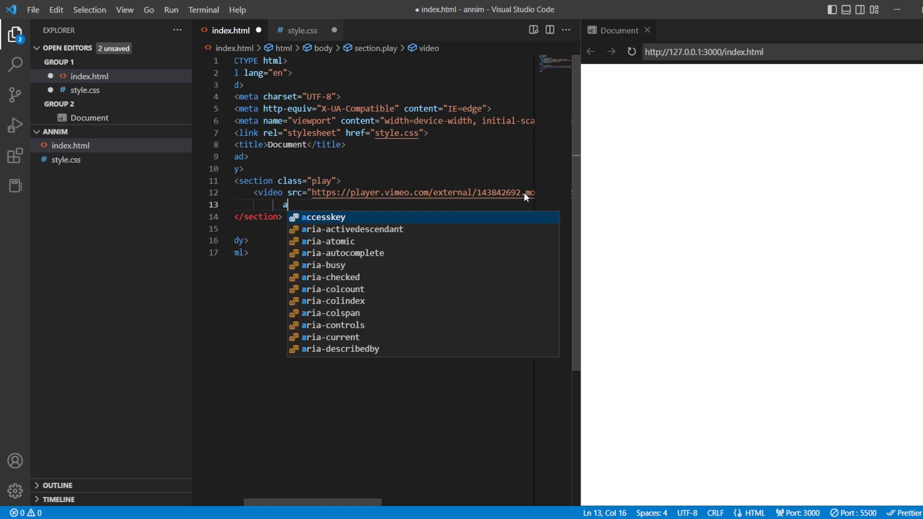
pyautogui.write('utoplay')
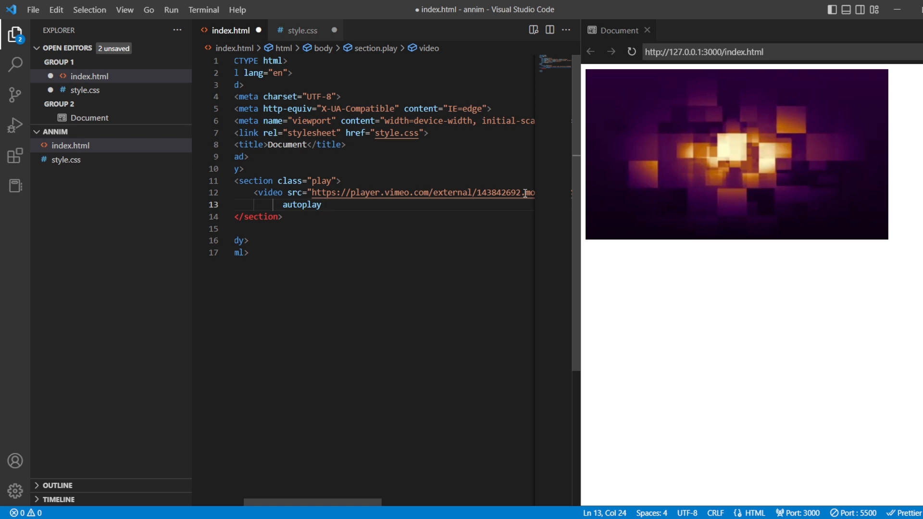
pyautogui.write('loop')
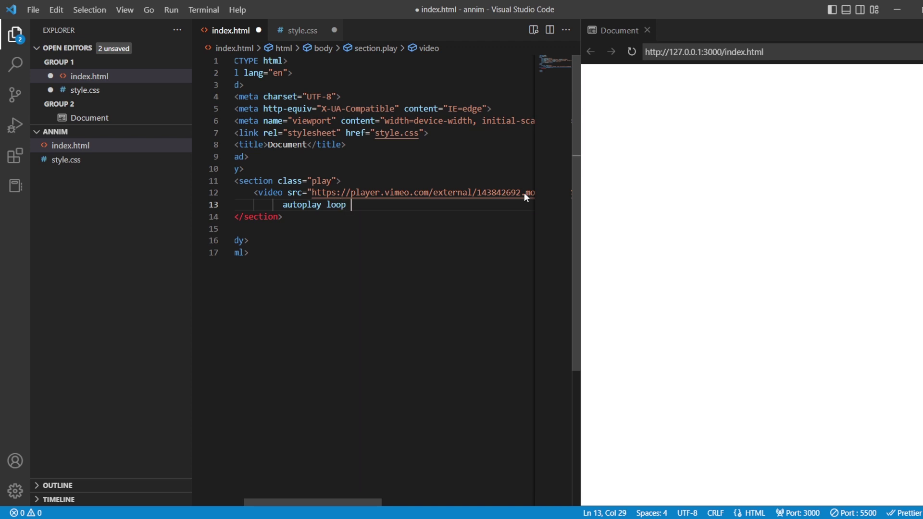
pyautogui.write('muted')
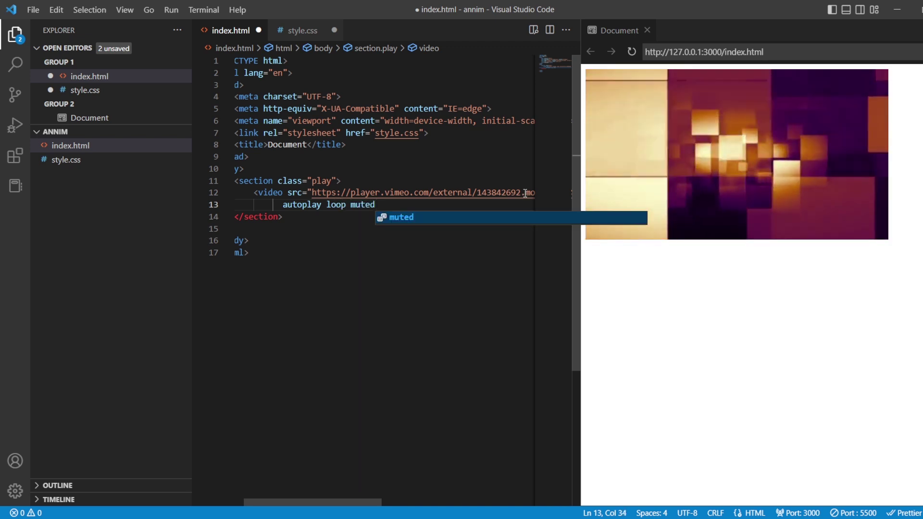
pyautogui.write('</video>')
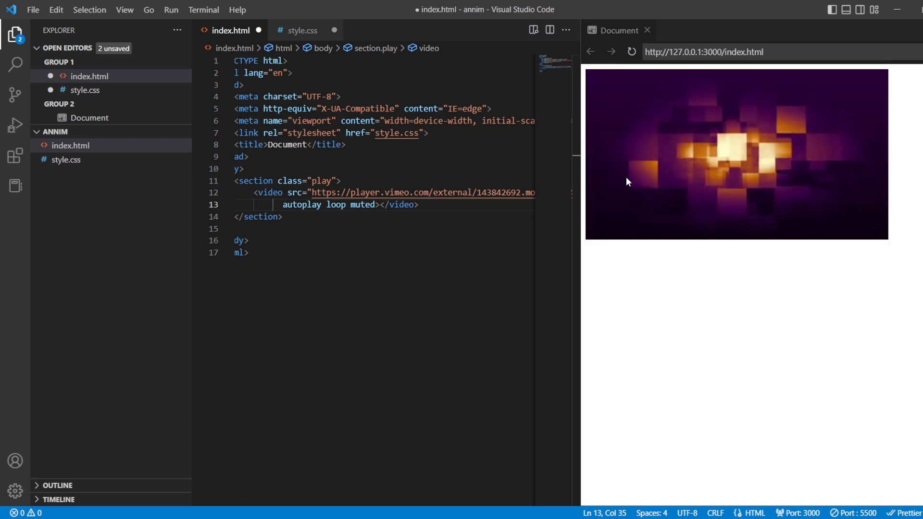
pyautogui.click(419, 204)
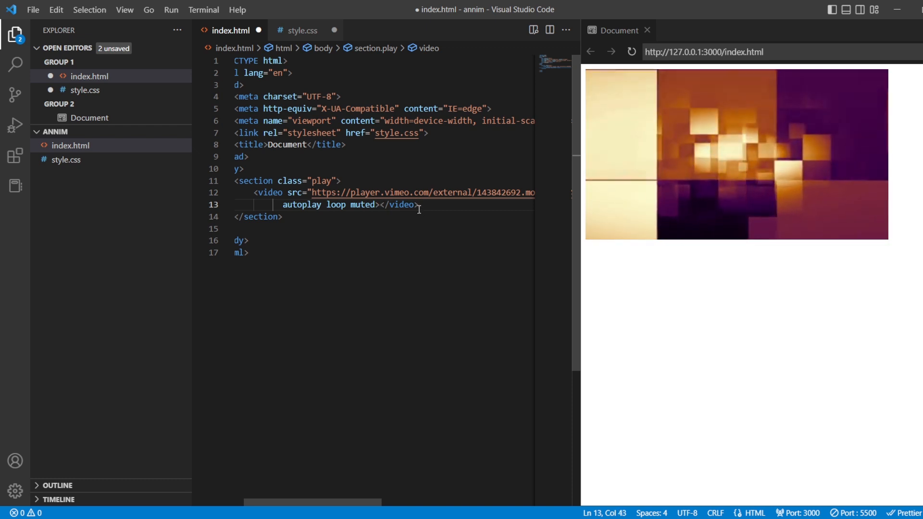
# Add <h1 class="title">BEYOND TRAINER</h1> after the video and wrap it in <center> tags.
pyautogui.write('<h1 ></h1>')
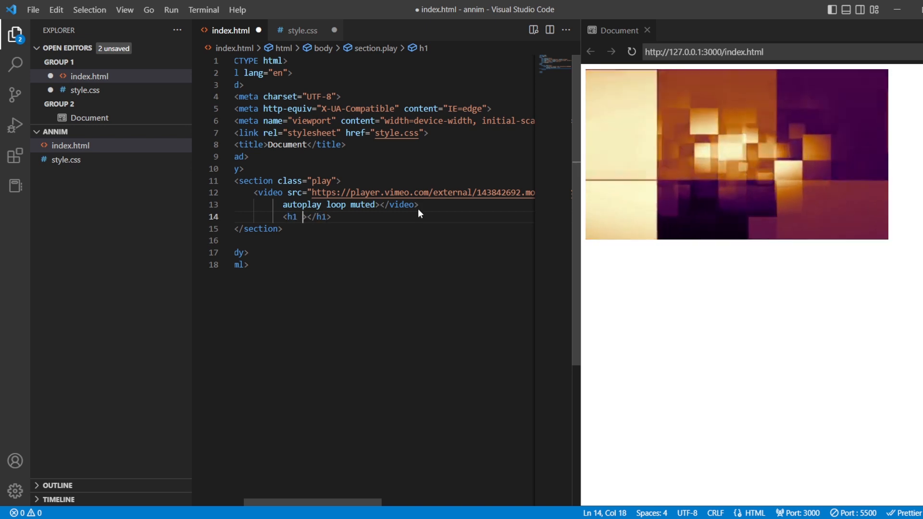
pyautogui.write('class=""')
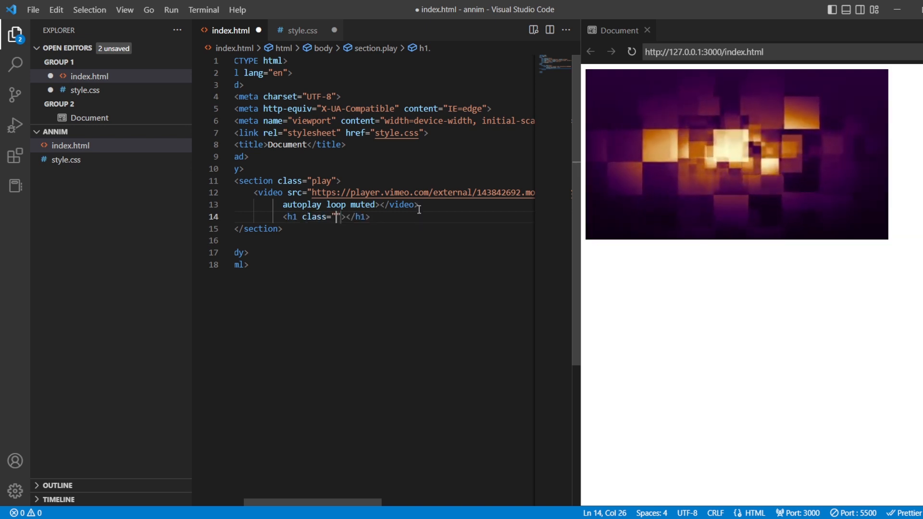
pyautogui.write('titl')
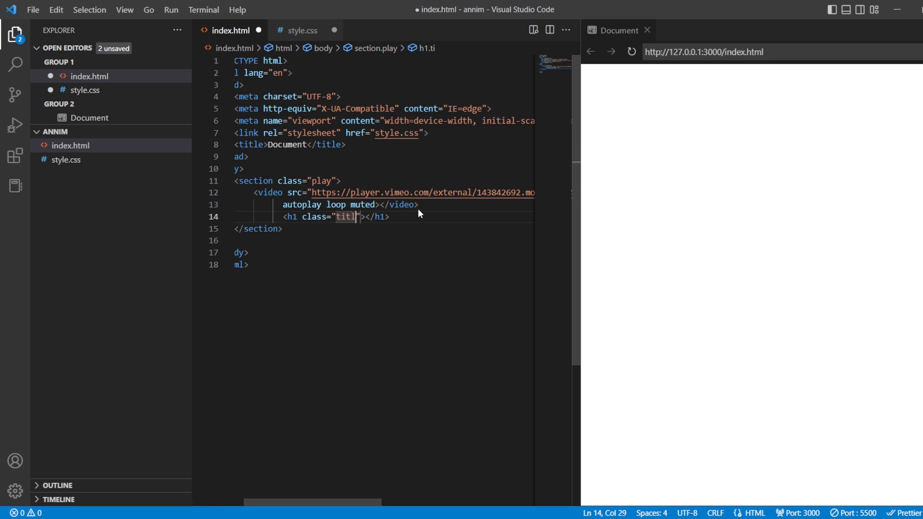
pyautogui.write('BEYOND Tr')
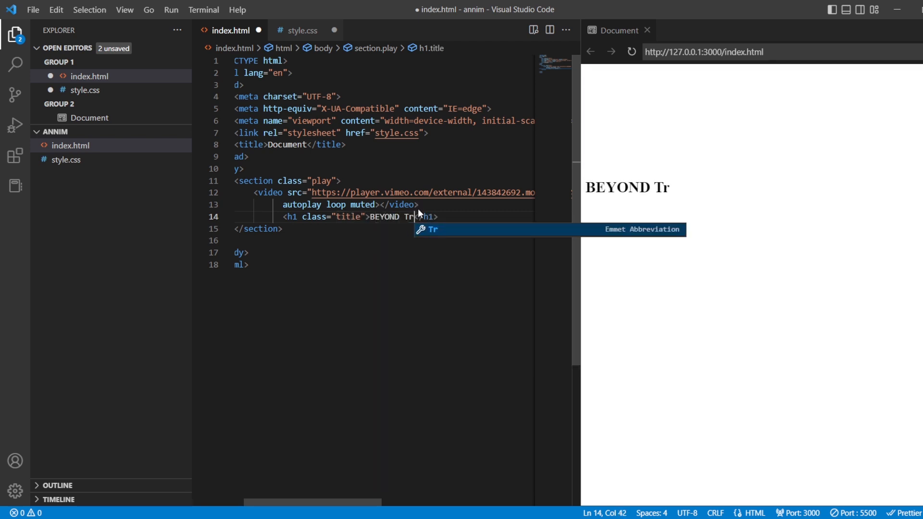
pyautogui.write('AINER')
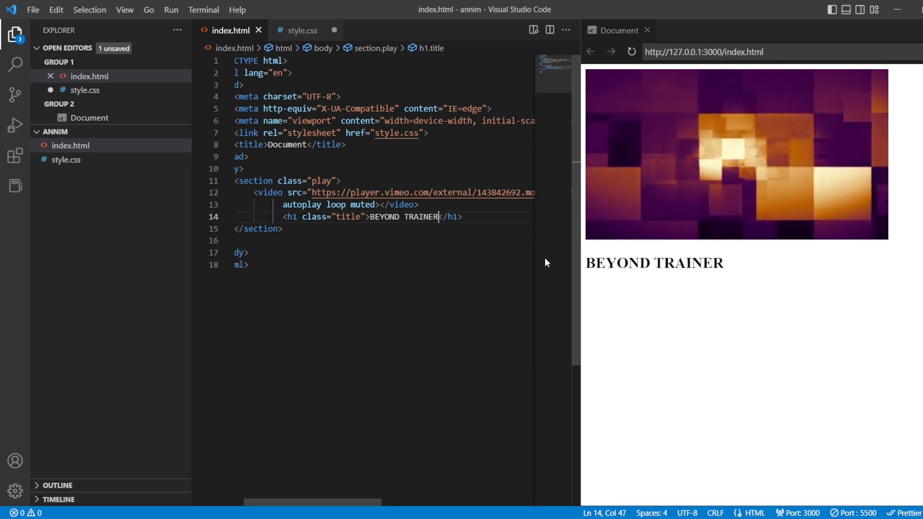
pyautogui.write('<center></center>')
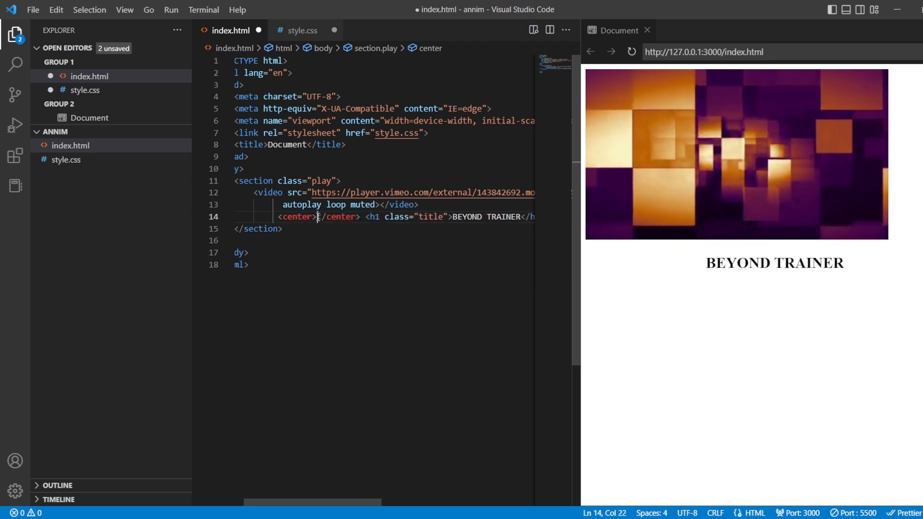
pyautogui.moveTo(316, 216); pyautogui.dragTo(363, 217)
pyautogui.write('ba')
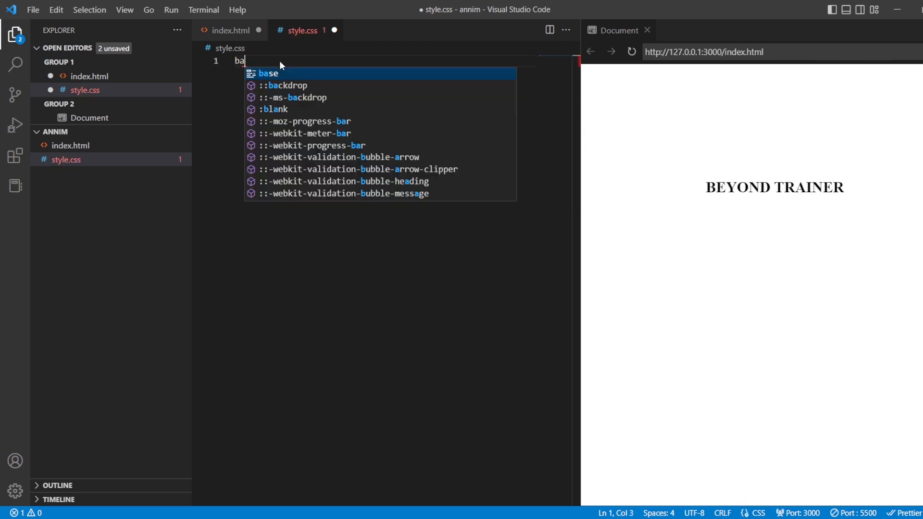
# Write a body rule in style.css with margin 0 and padding 0, and begin its background property.
pyautogui.write('body{')
pyautogui.write('pa')
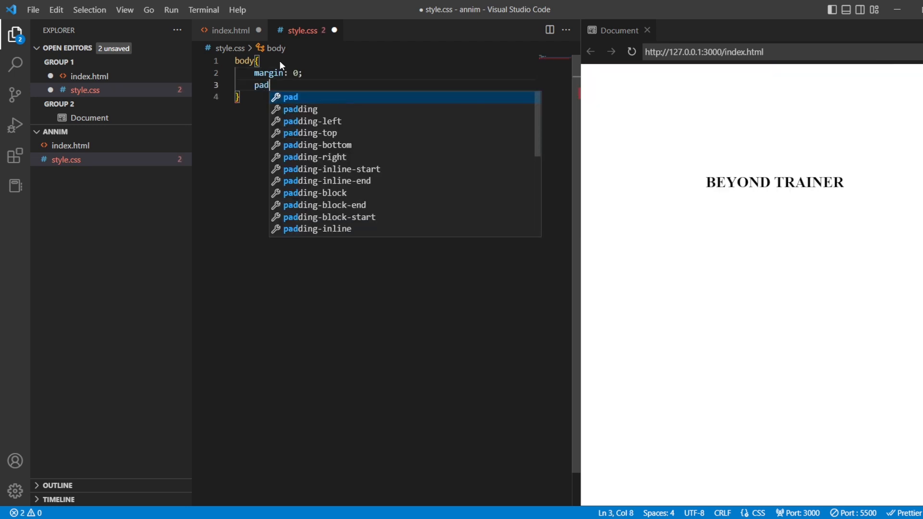
pyautogui.write('ding: 0;')
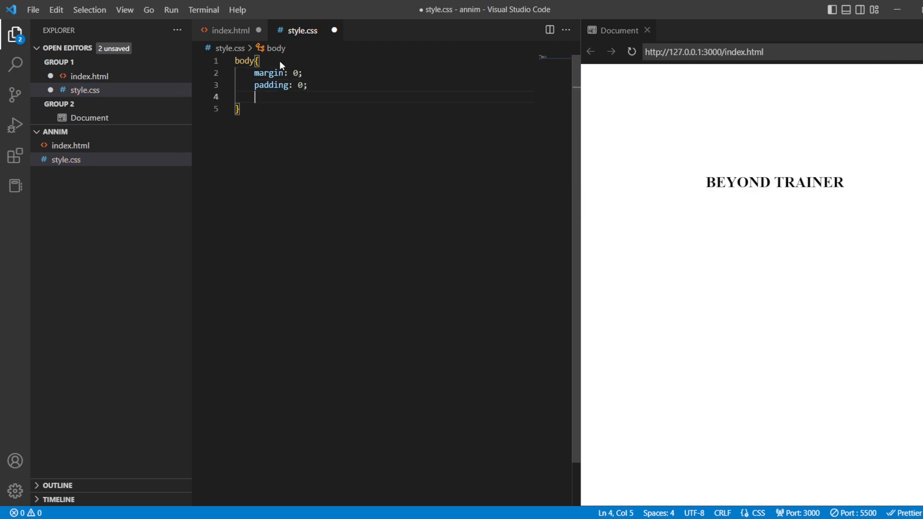
pyautogui.write('background: black;')
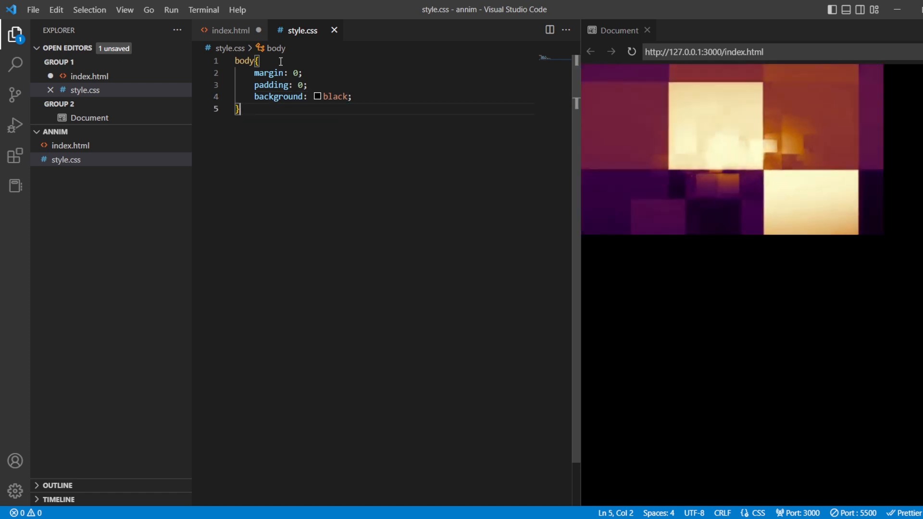
# Add a .play rule with width 100%, height 100% and position relative, checking the class name in index.html.
pyautogui.write('.play{')
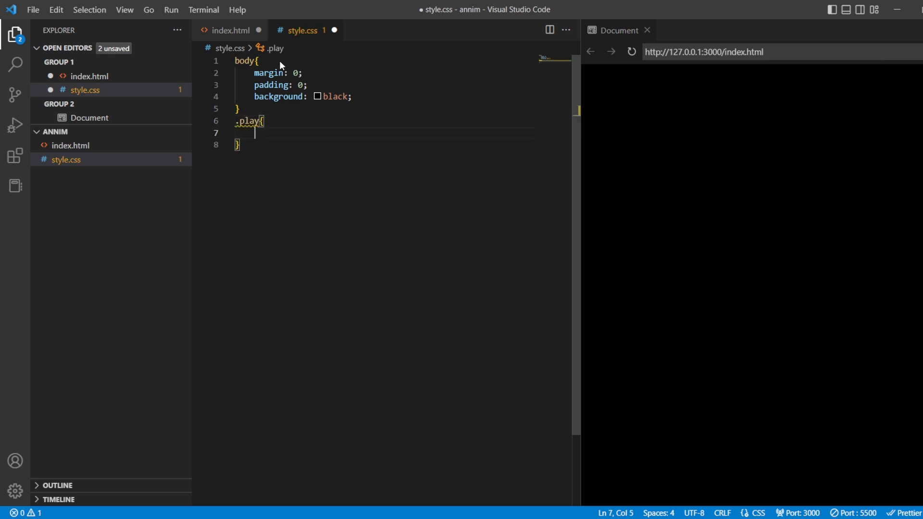
pyautogui.click(229, 30)
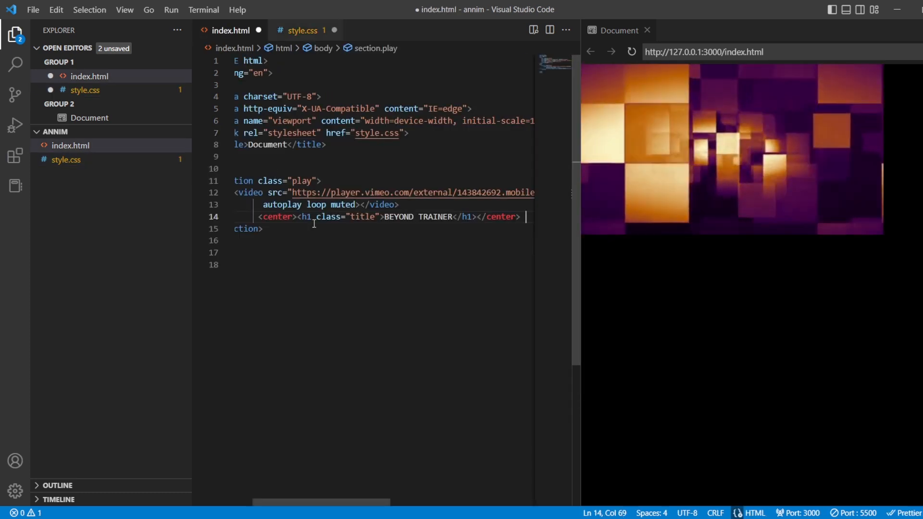
pyautogui.click(300, 30)
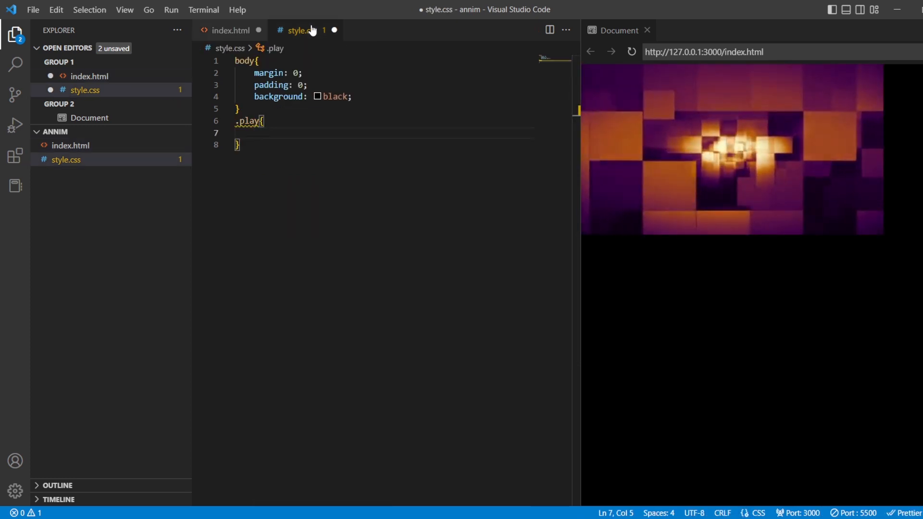
pyautogui.write('width')
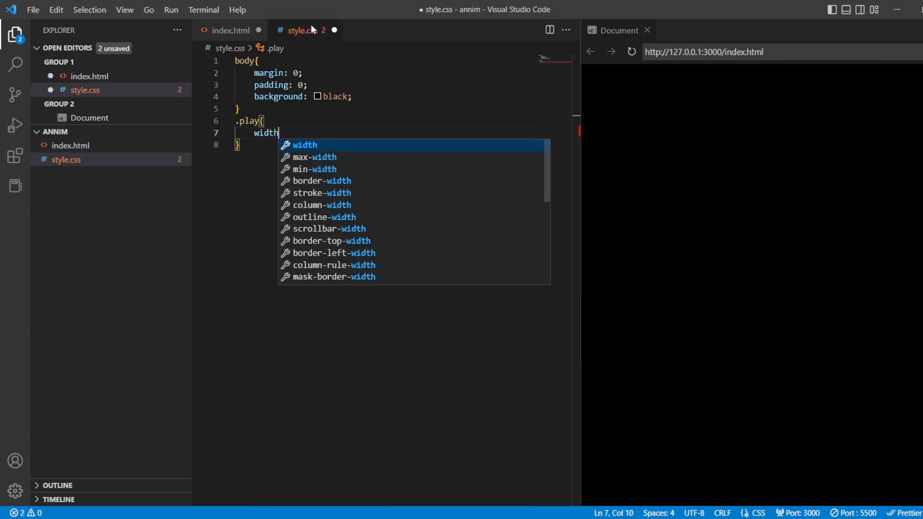
pyautogui.write(':100%;')
pyautogui.write('height: ;')
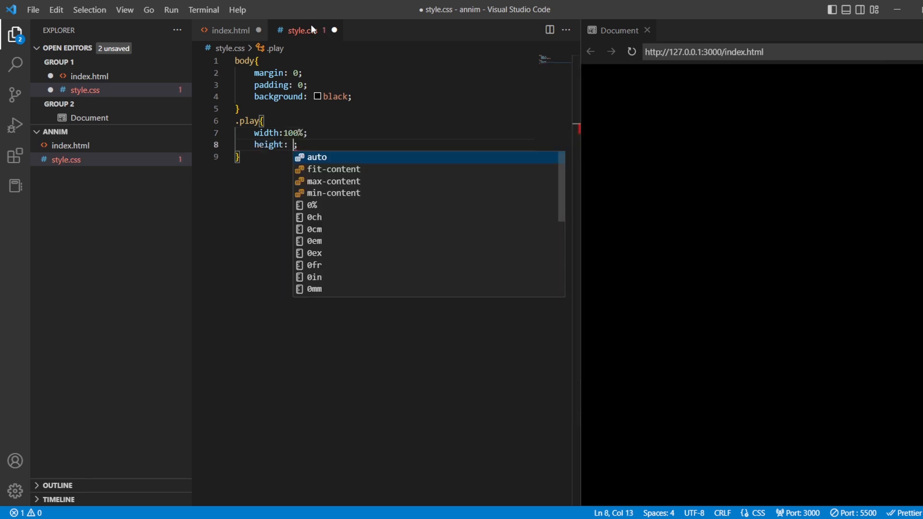
pyautogui.write('100%')
pyautogui.write('po')
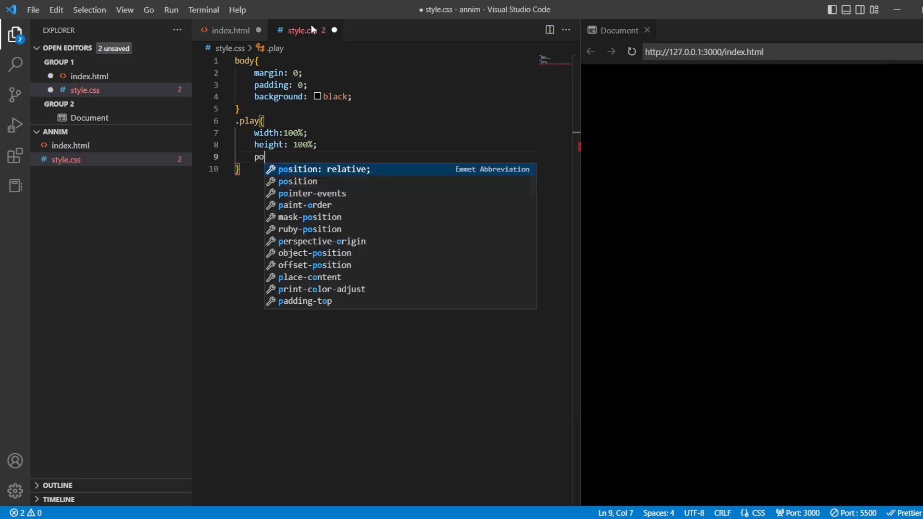
pyautogui.write('sition: in')
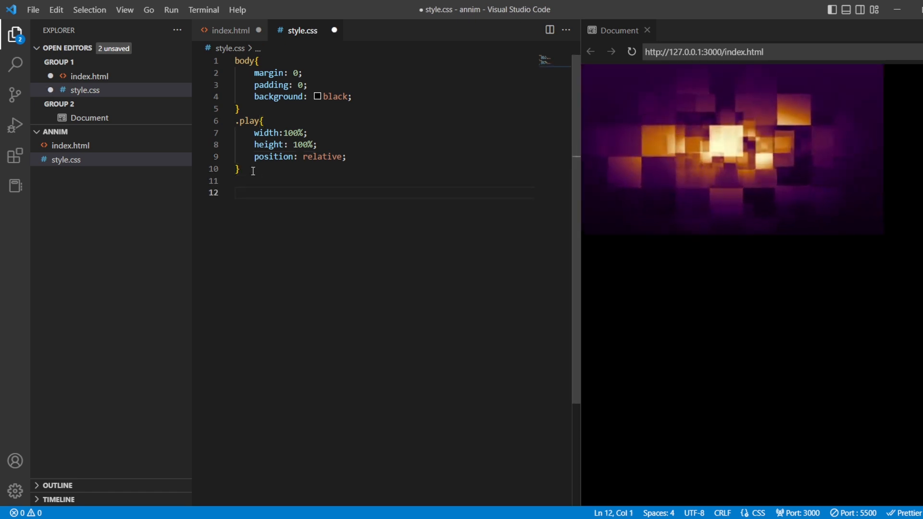
# Add a .play video rule with width and height 100%, position absolute, left 0 and top 0, and save.
pyautogui.write('.play video{')
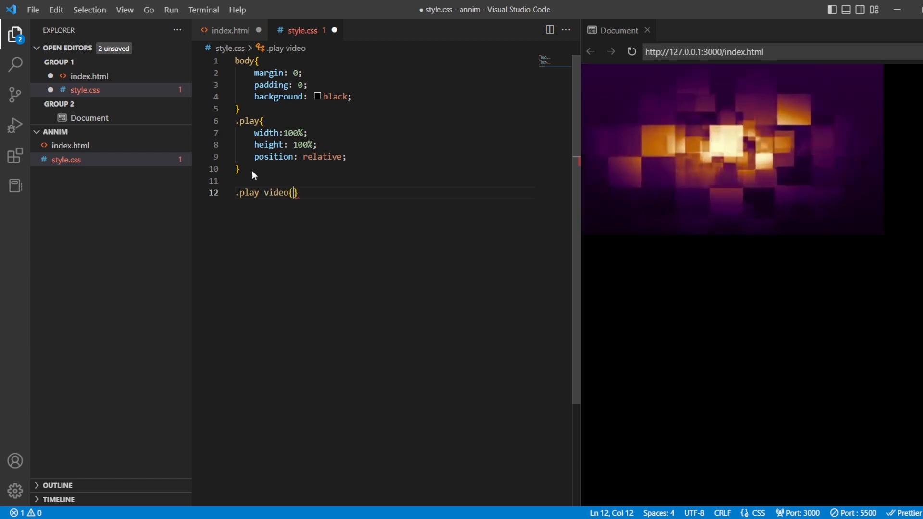
pyautogui.press('Enter')
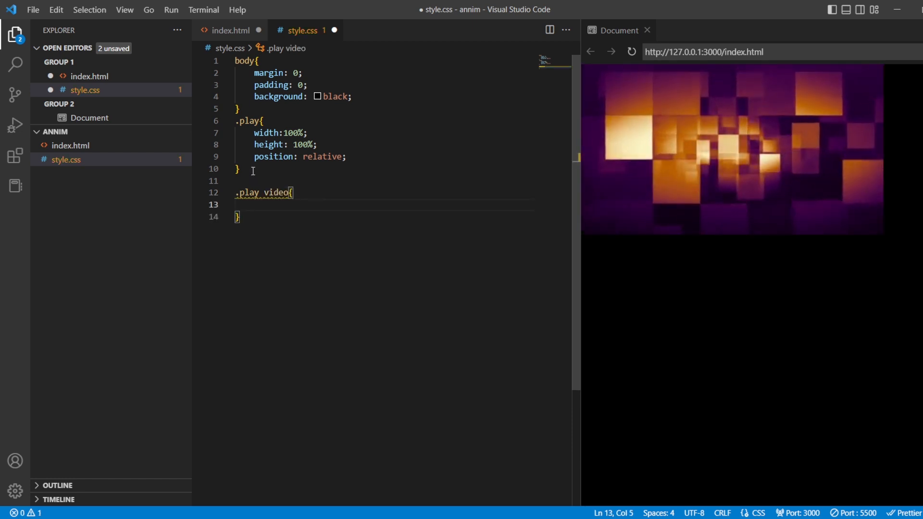
pyautogui.write('wisth')
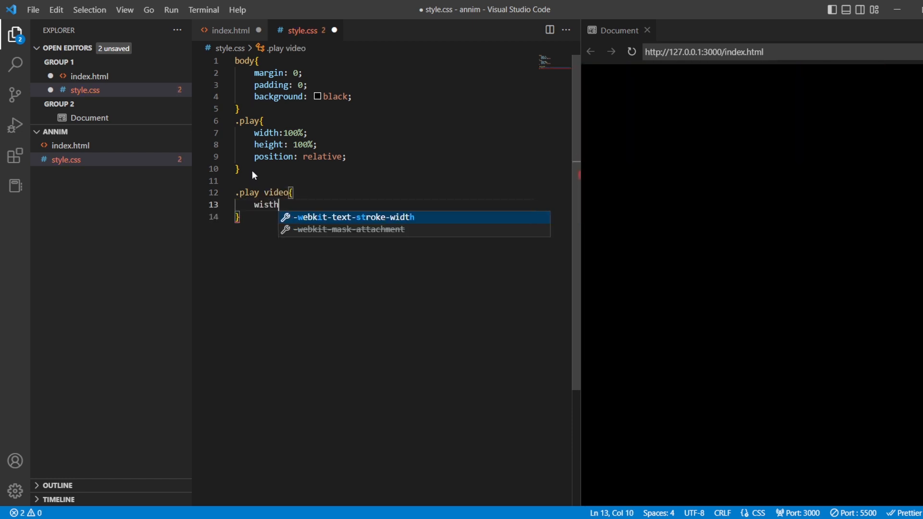
pyautogui.write('width:')
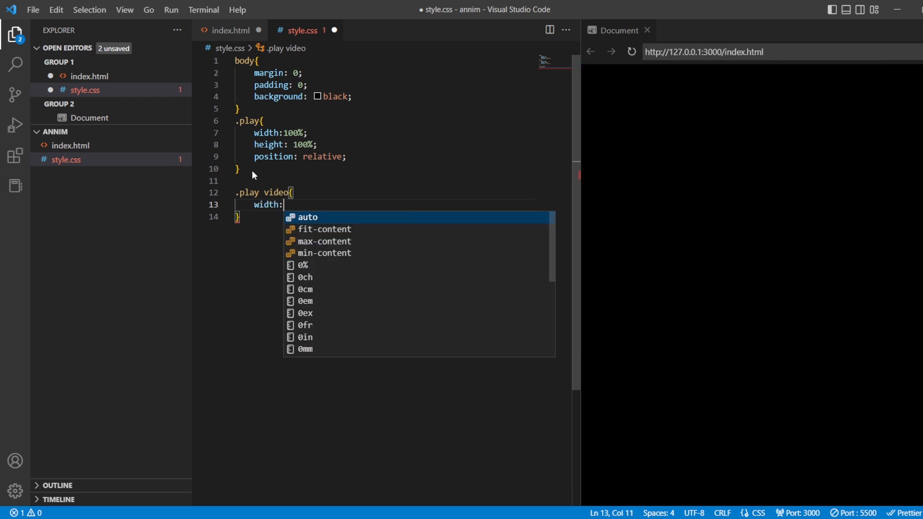
pyautogui.write('100%;')
pyautogui.write('height: ;')
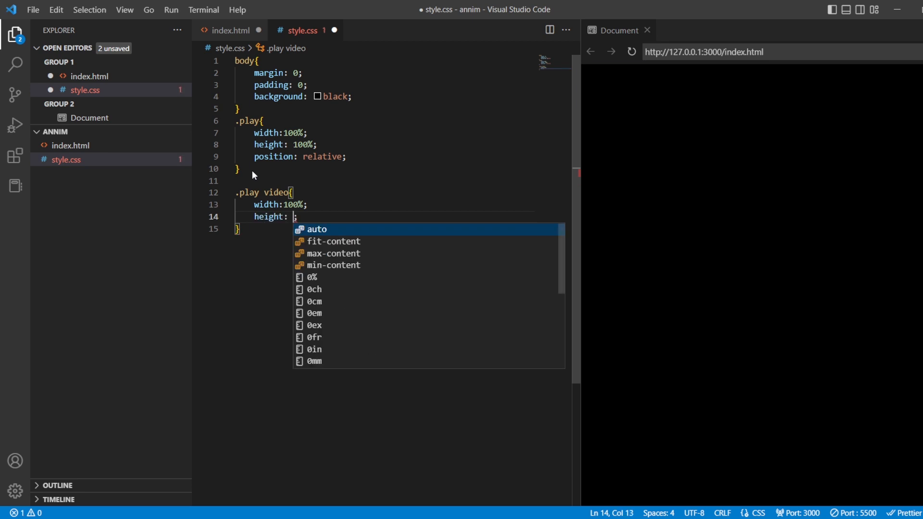
pyautogui.write('100%')
pyautogui.write('position: absolute;')
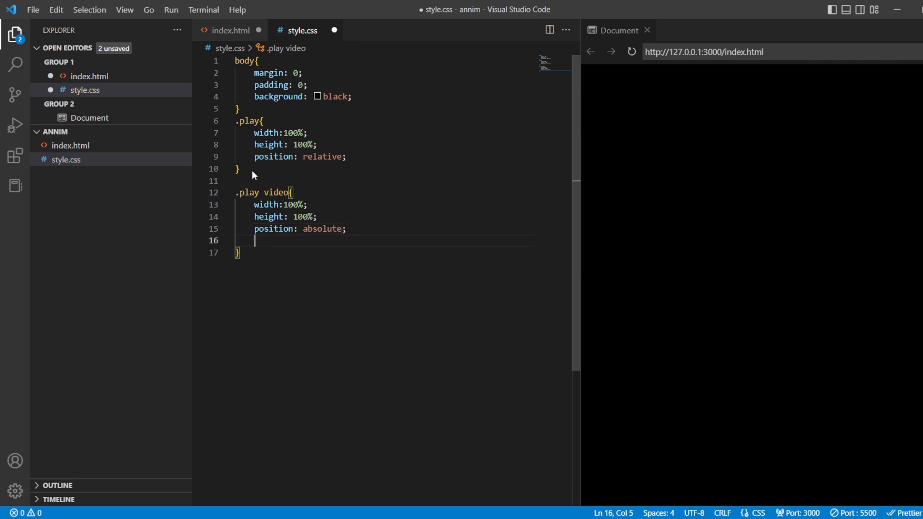
pyautogui.write('left:1')
pyautogui.write('top:')
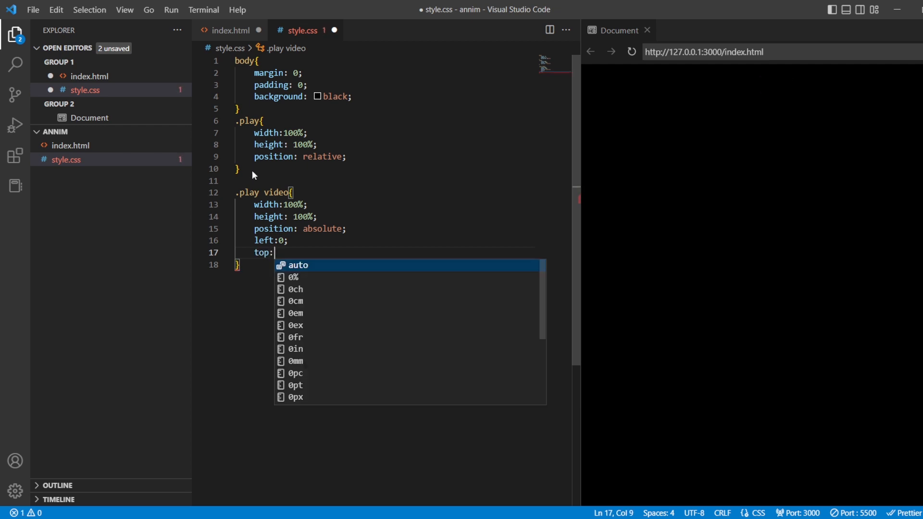
pyautogui.write('0;')
pyautogui.click(383, 145)
pyautogui.write('vh')
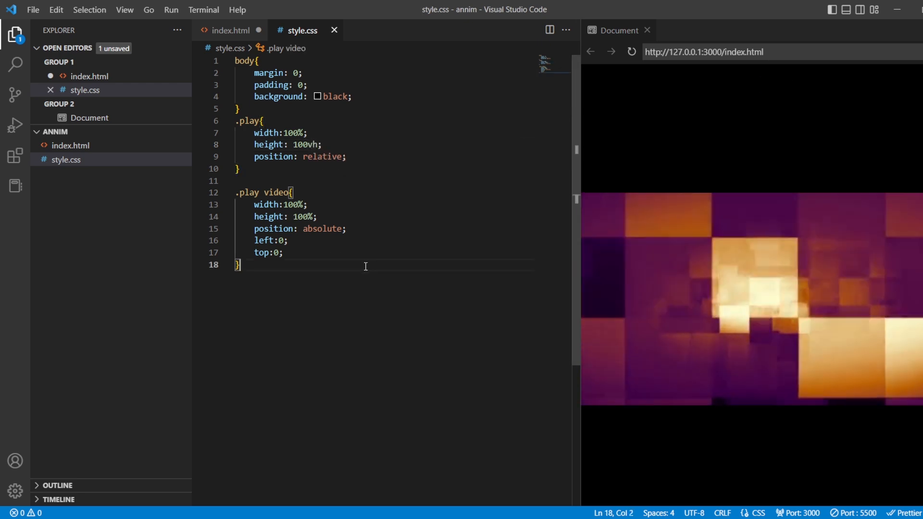
# Add object-fit: cover to the .play video rule and start a .title selector.
pyautogui.press('Enter')
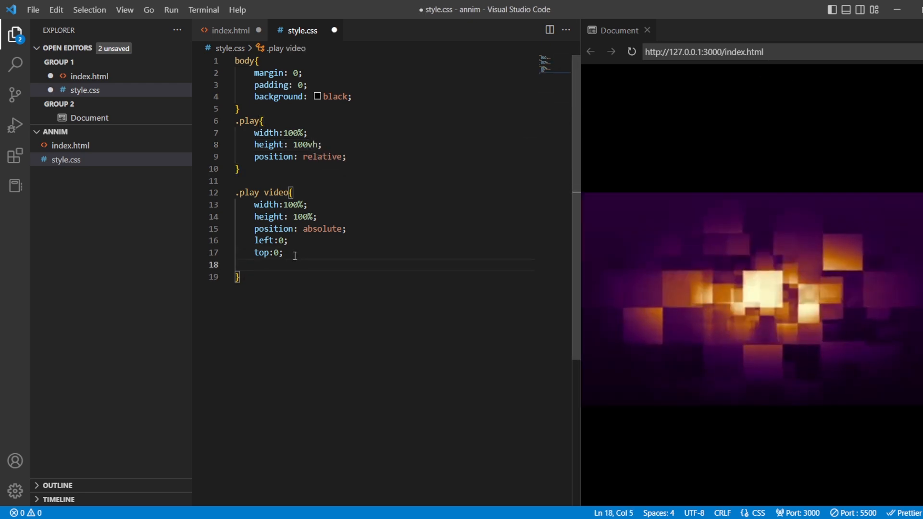
pyautogui.write('object-fit: cover;')
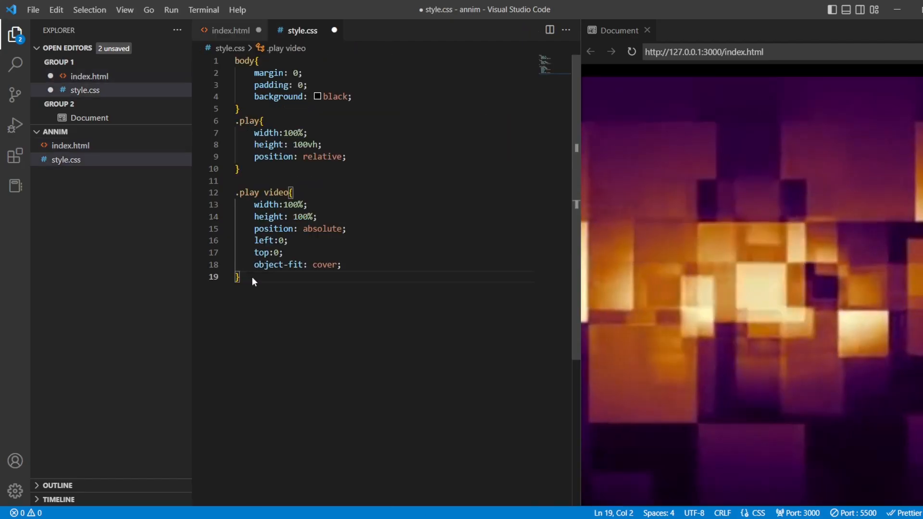
pyautogui.write('t')
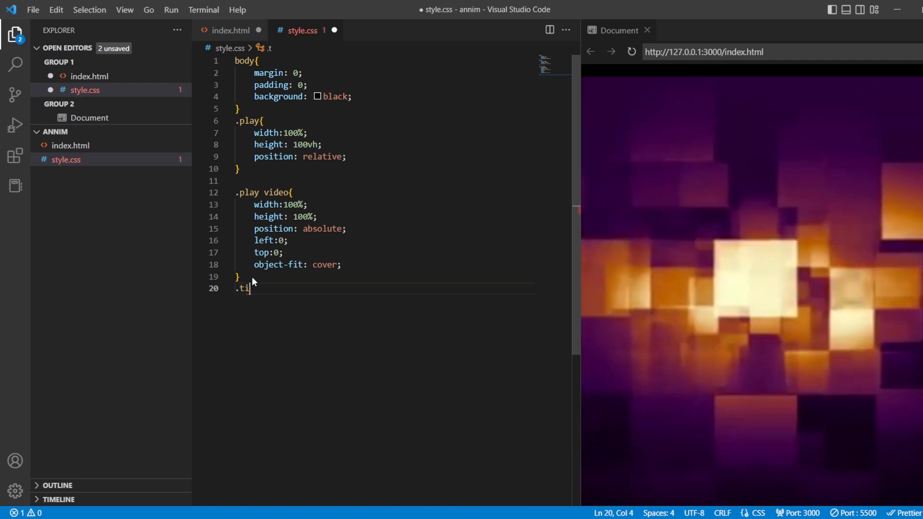
# Give .title width and height 100%, black background, #fff color and 200px font size.
pyautogui.write('tle{')
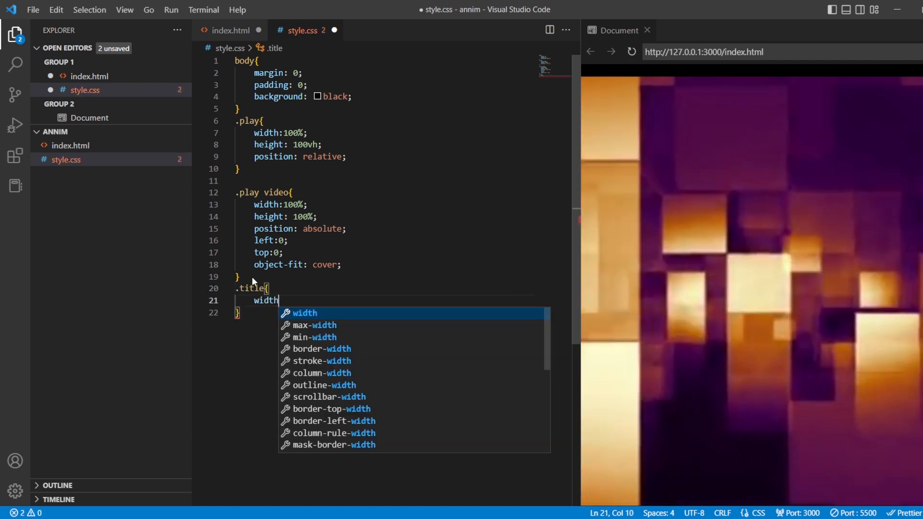
pyautogui.write(':100')
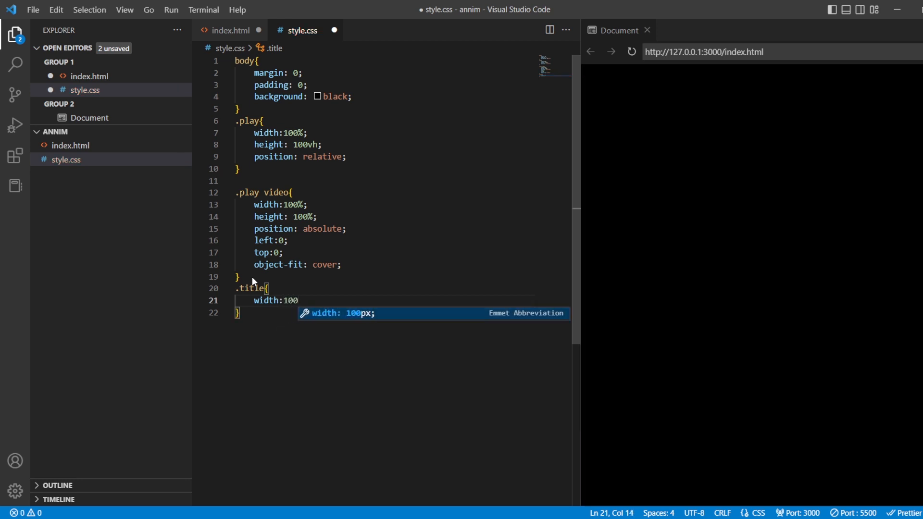
pyautogui.write('%;')
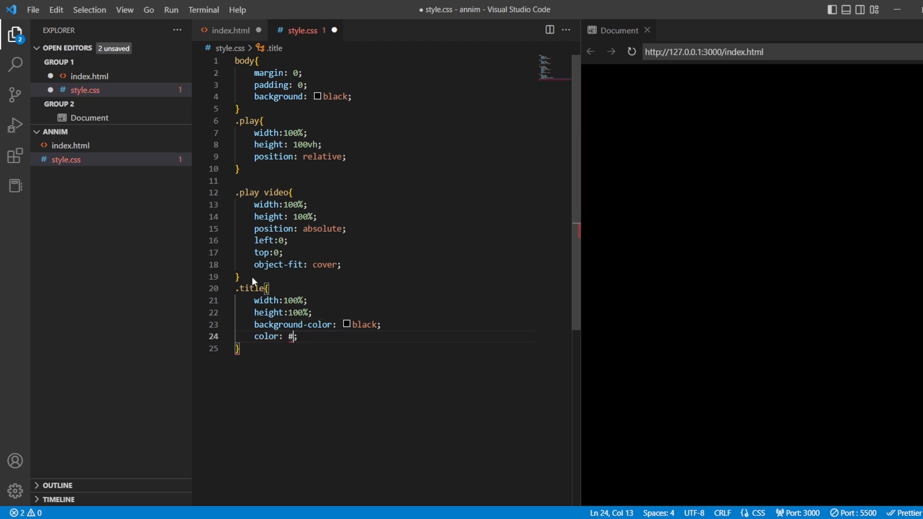
pyautogui.write('fff')
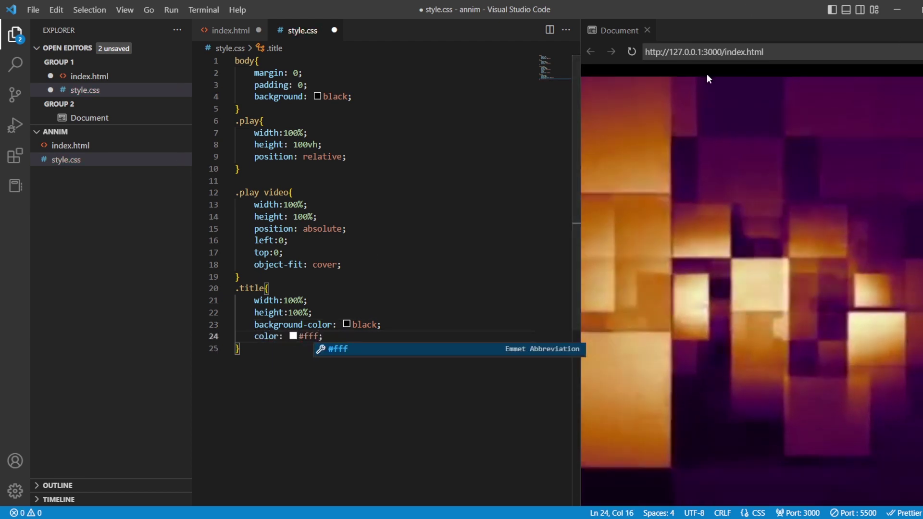
pyautogui.press('Enter')
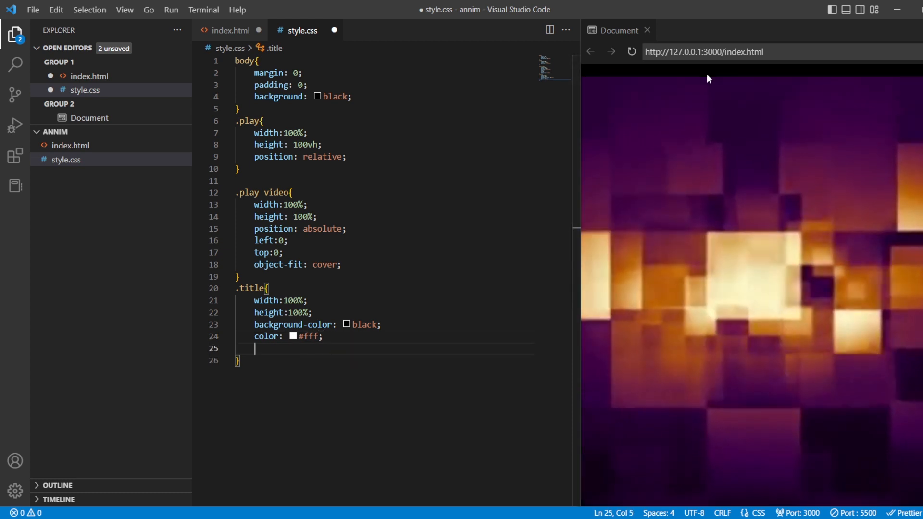
pyautogui.write('font-size: ;')
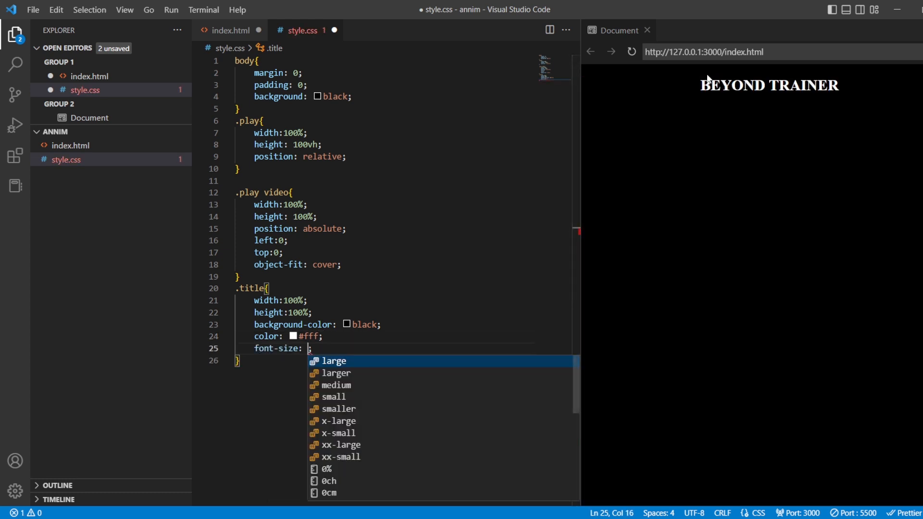
pyautogui.write('200px')
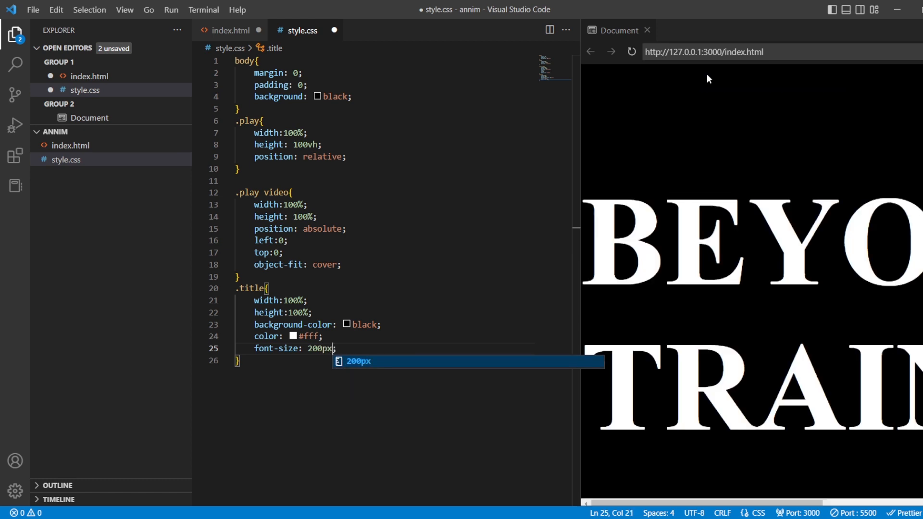
pyautogui.press('Enter')
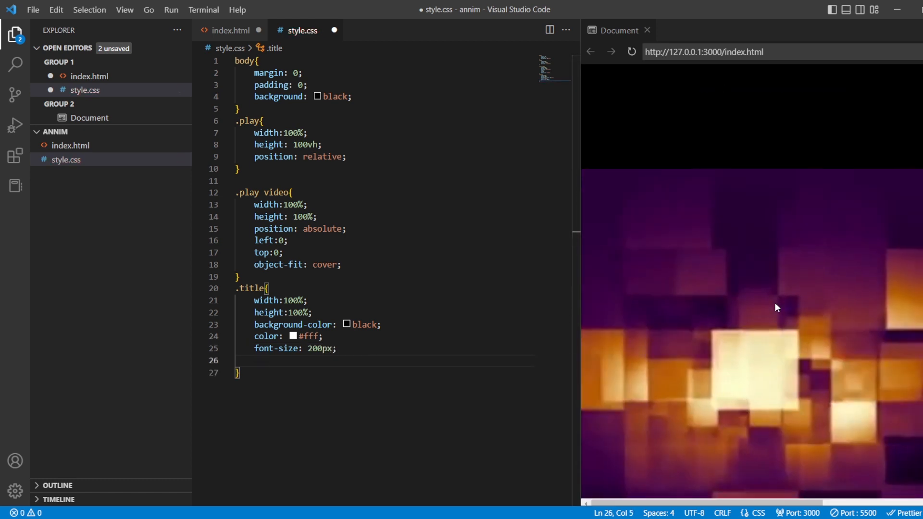
# Add mix-blend-mode: multiply to .title and return to the index.html editor.
pyautogui.write('mix-blend-mode: ;')
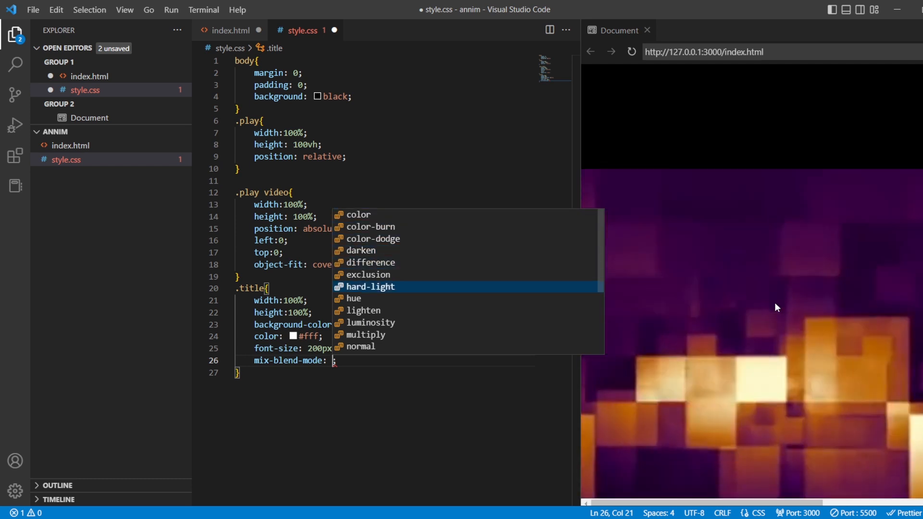
pyautogui.press('Down')
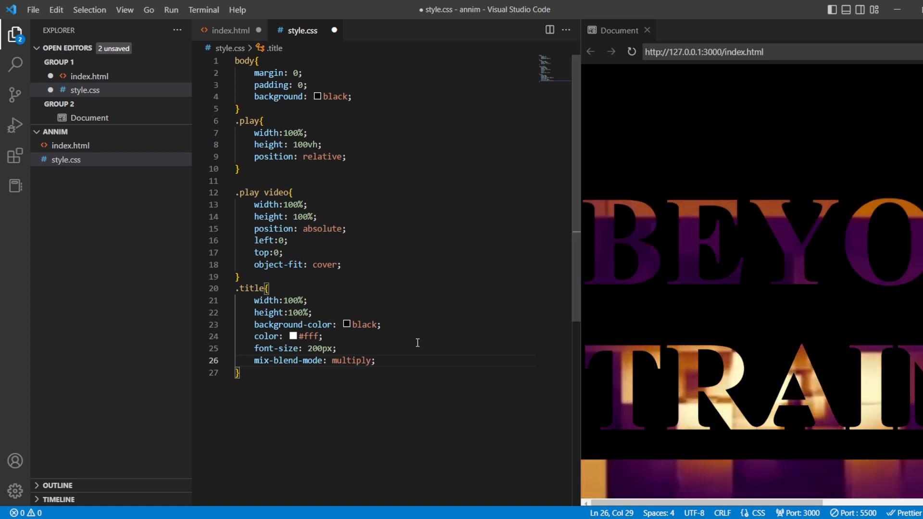
pyautogui.click(376, 360)
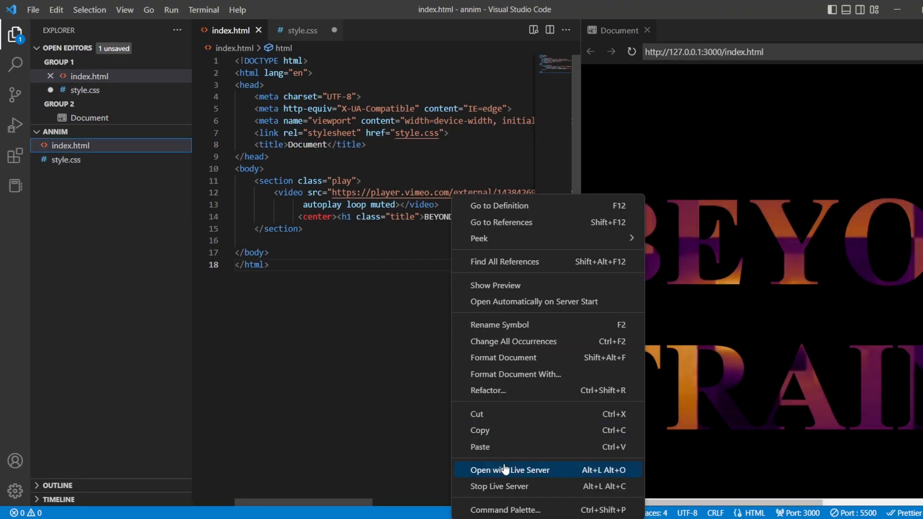
# Launch the page with Live Server, add a font-family to .title and reload the browser.
pyautogui.click(509, 470)
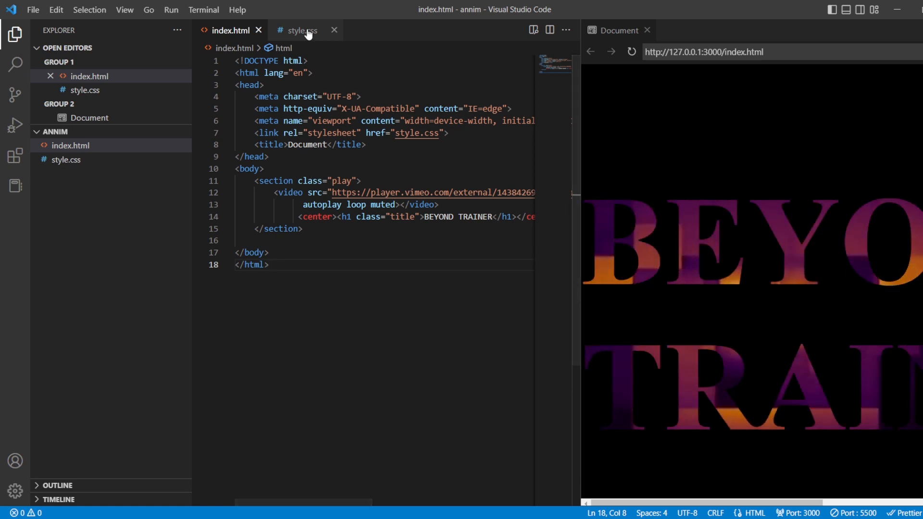
pyautogui.click(302, 30)
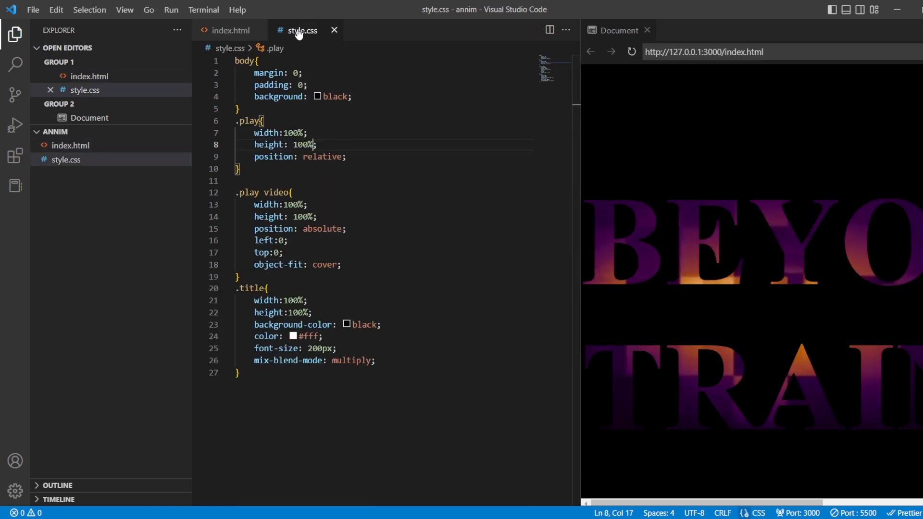
pyautogui.write('font')
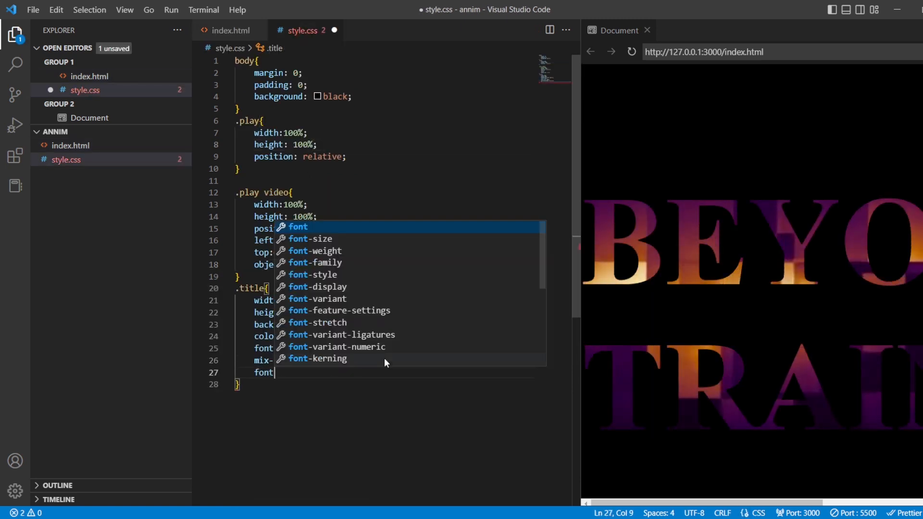
pyautogui.write('-family:')
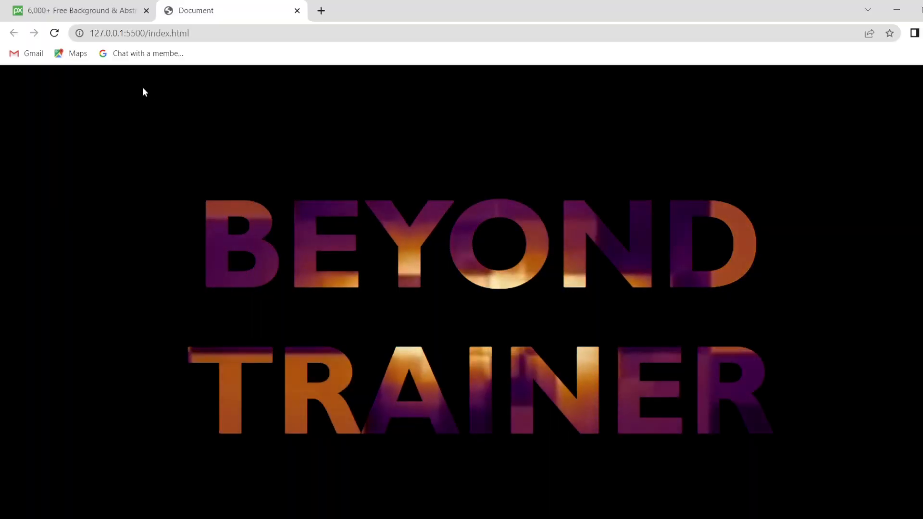
pyautogui.click(53, 33)
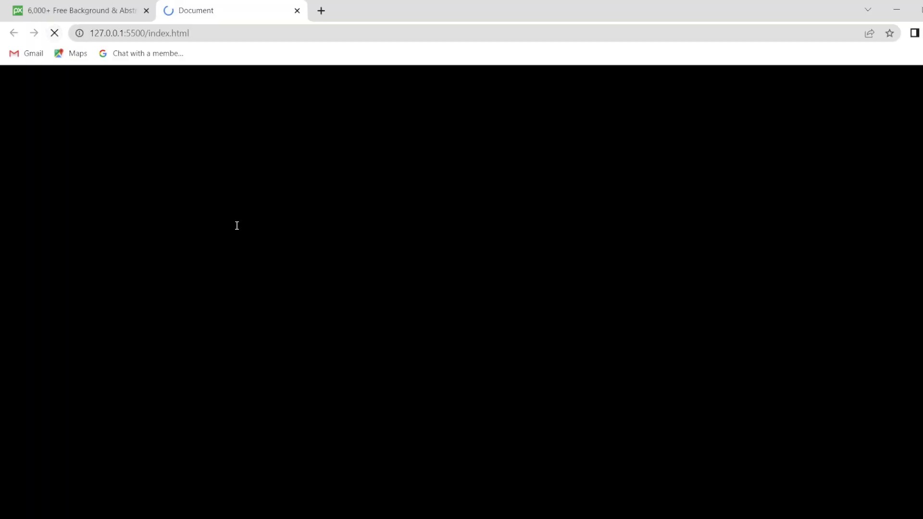